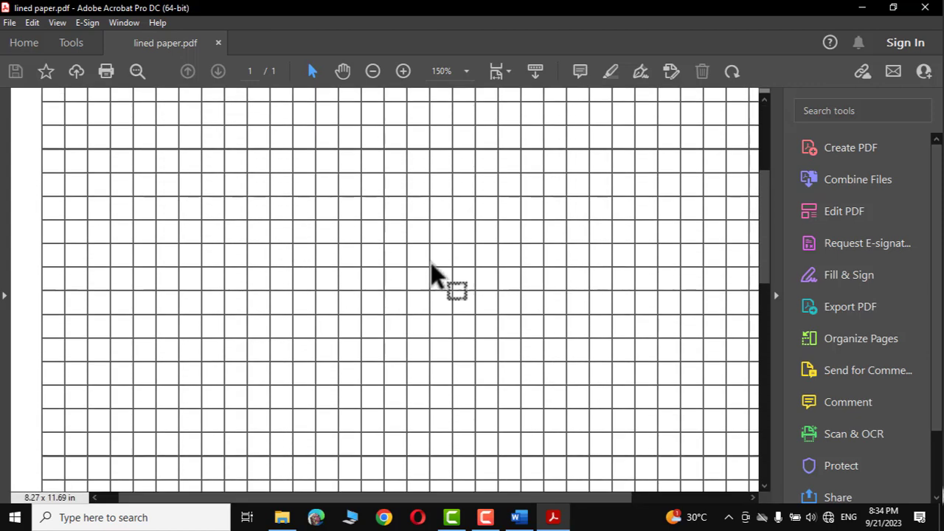
mouse_move(369, 327)
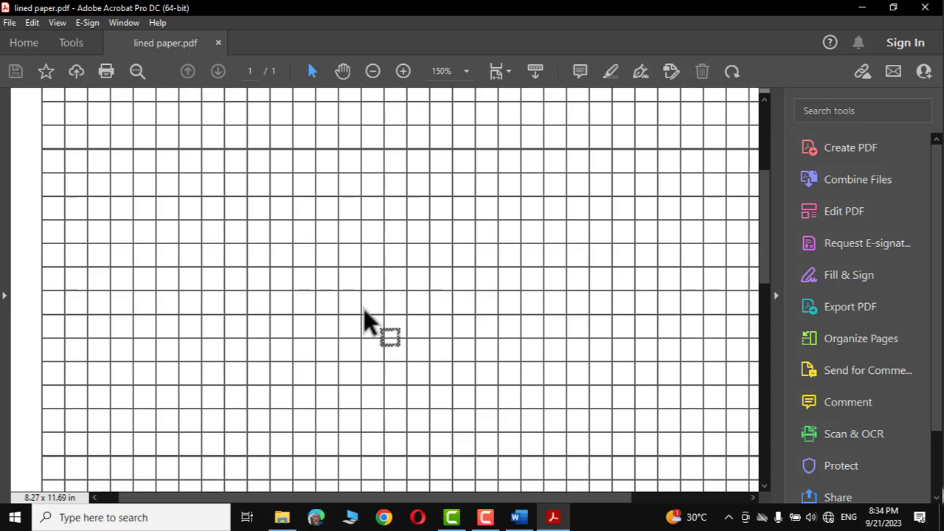
Switch from the finished graph-paper PDF in Acrobat to the blank Word document
left_click(519, 516)
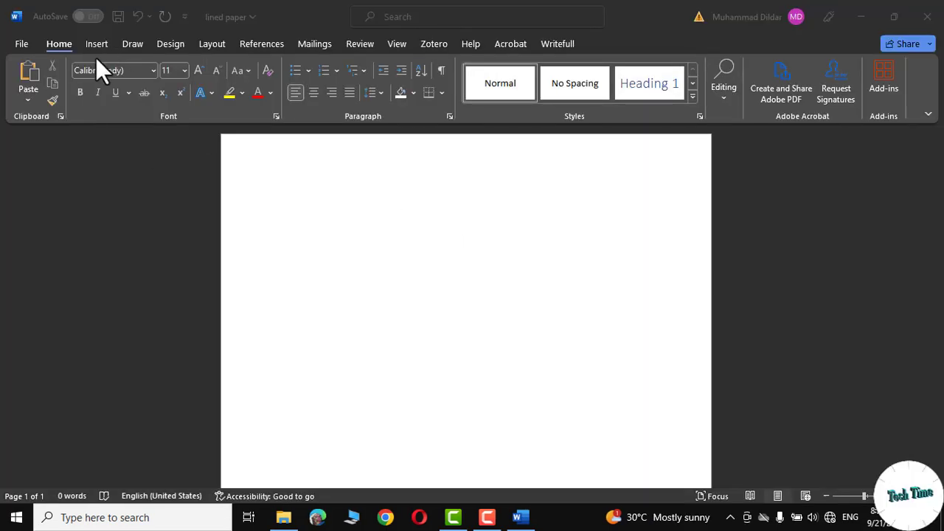
Start inserting a table from the Insert ribbon's table grid preview
left_click(97, 44)
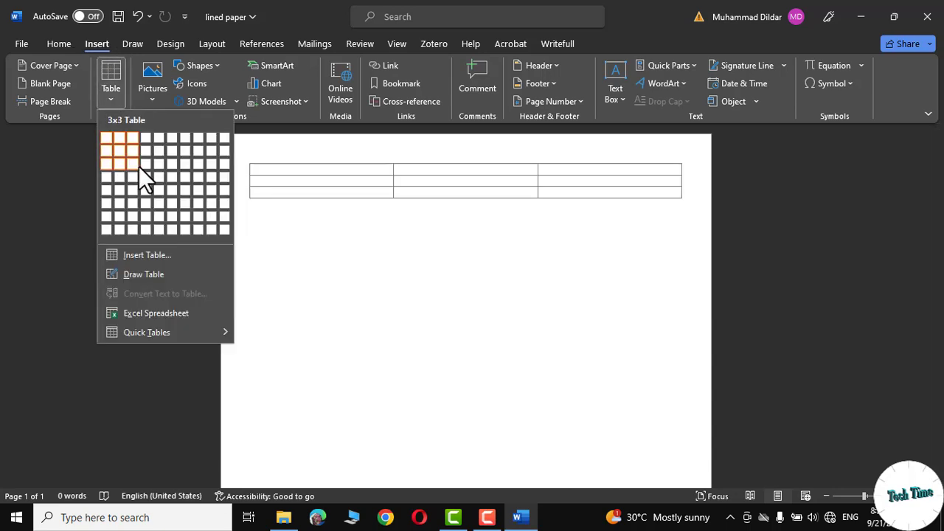
mouse_move(169, 213)
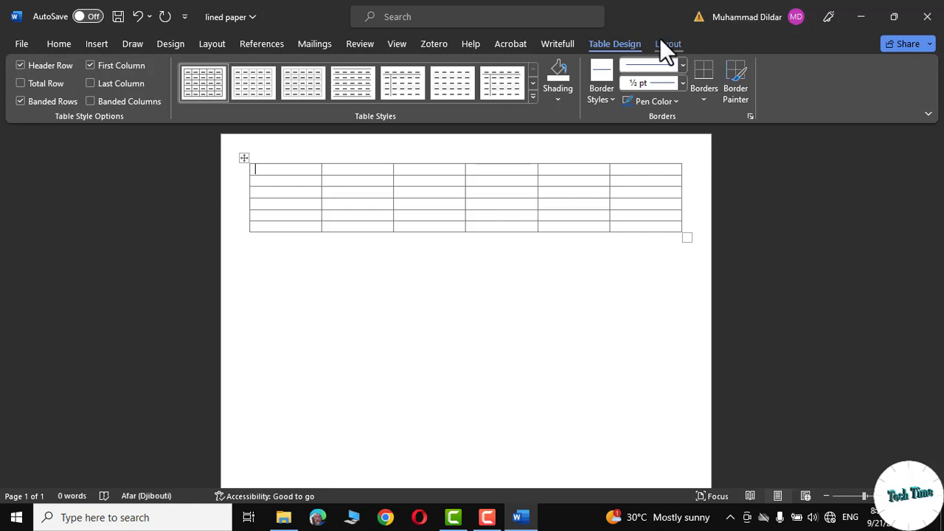
Set the table's row height and column width to 0.4 inch for square cells
left_click(667, 44)
type("0.4")
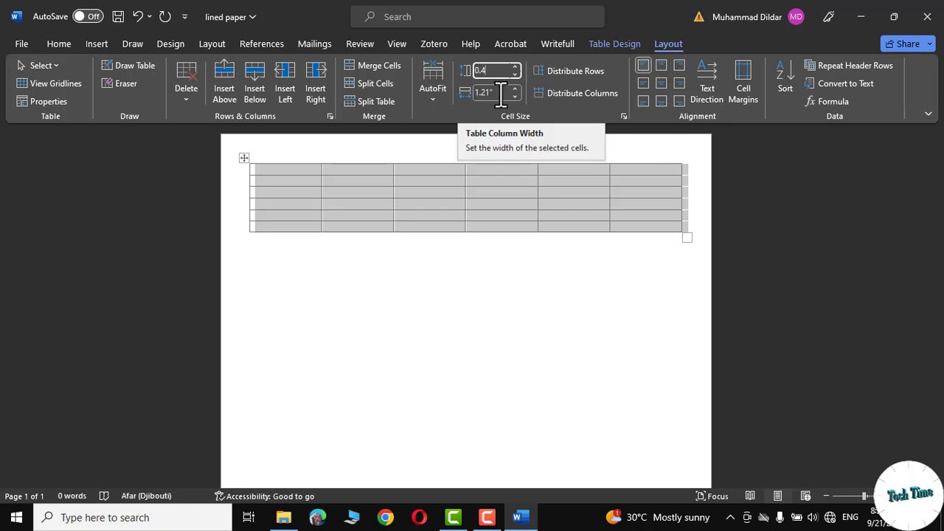
left_click(513, 88)
type("0.4")
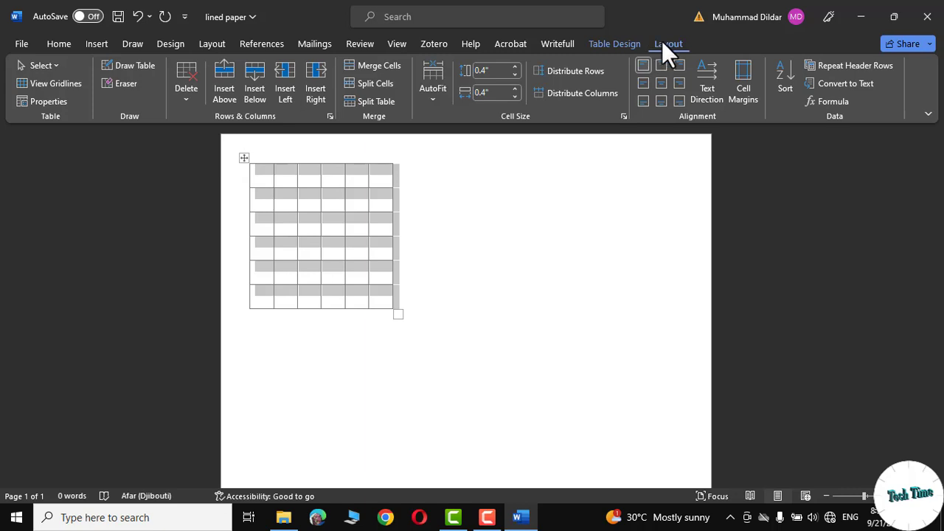
mouse_move(262, 133)
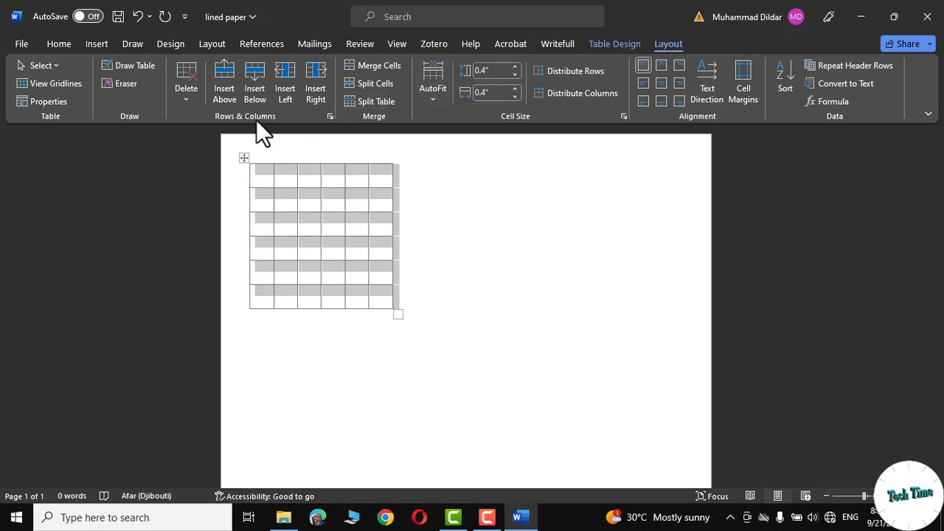
mouse_move(254, 81)
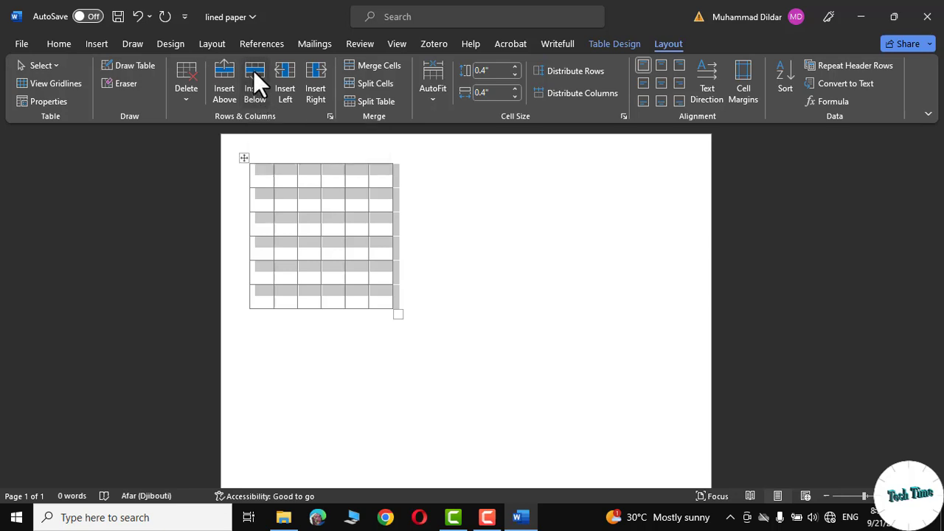
Add three batches of rows so the grid runs down the page
left_click(254, 81)
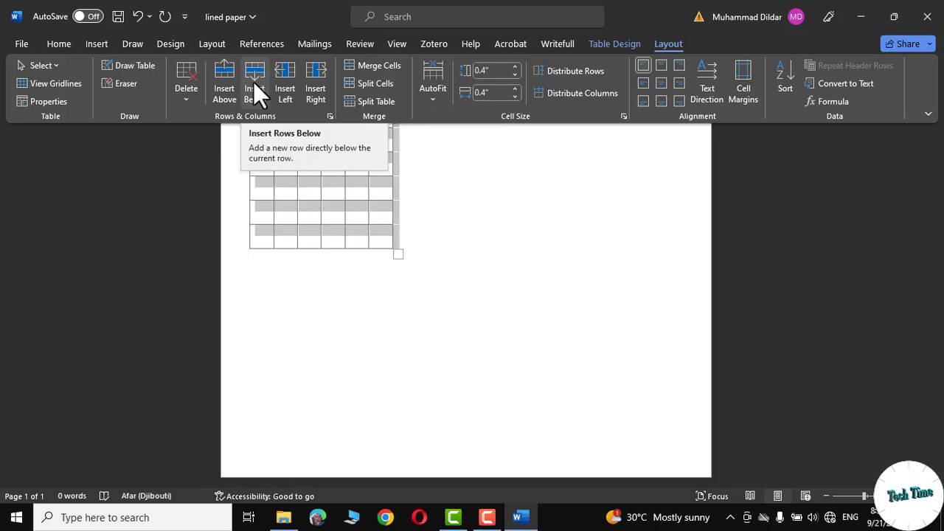
left_click(253, 81)
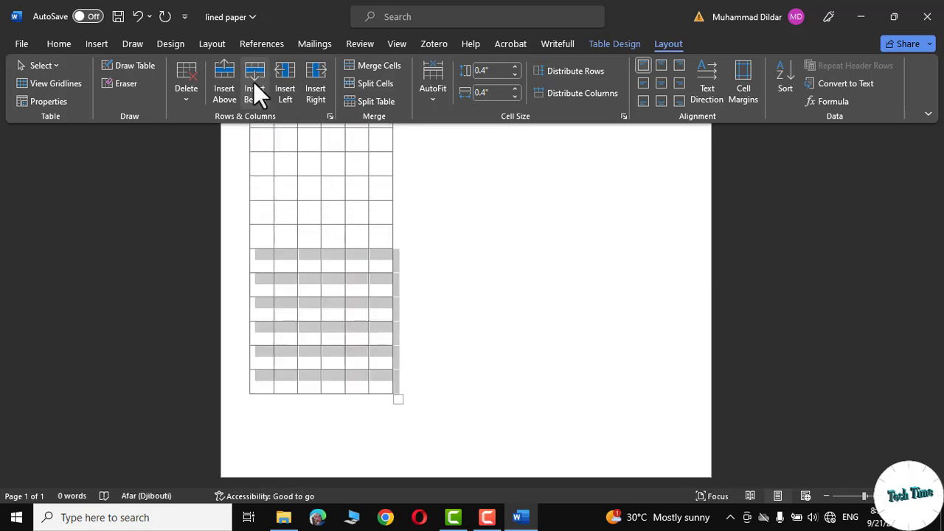
left_click(254, 81)
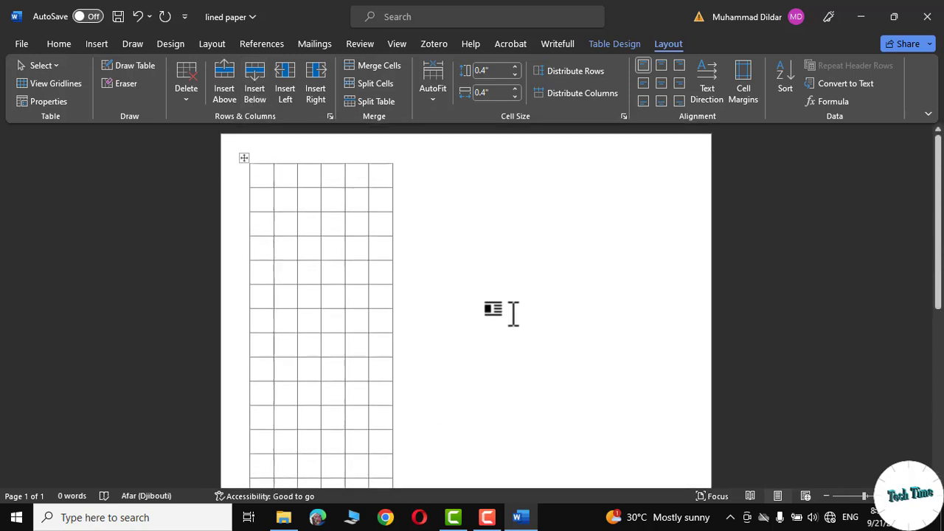
mouse_move(285, 81)
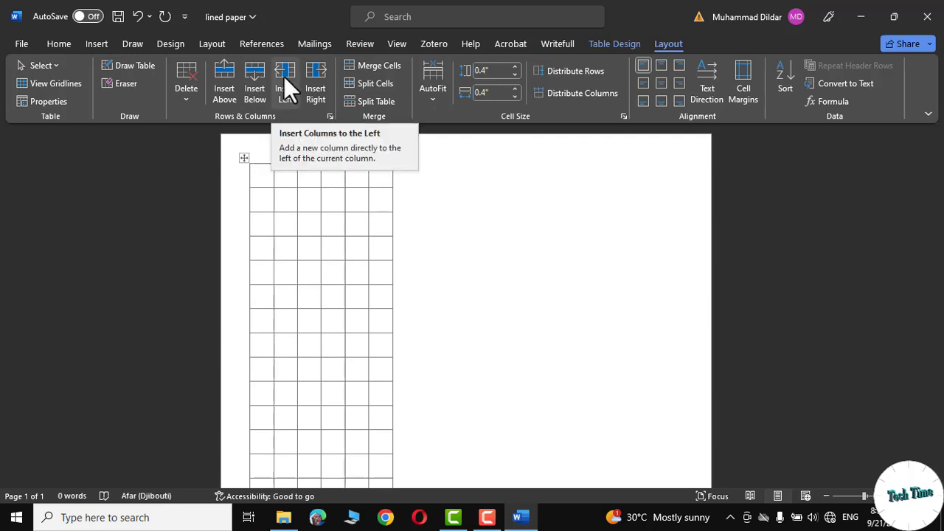
mouse_move(315, 81)
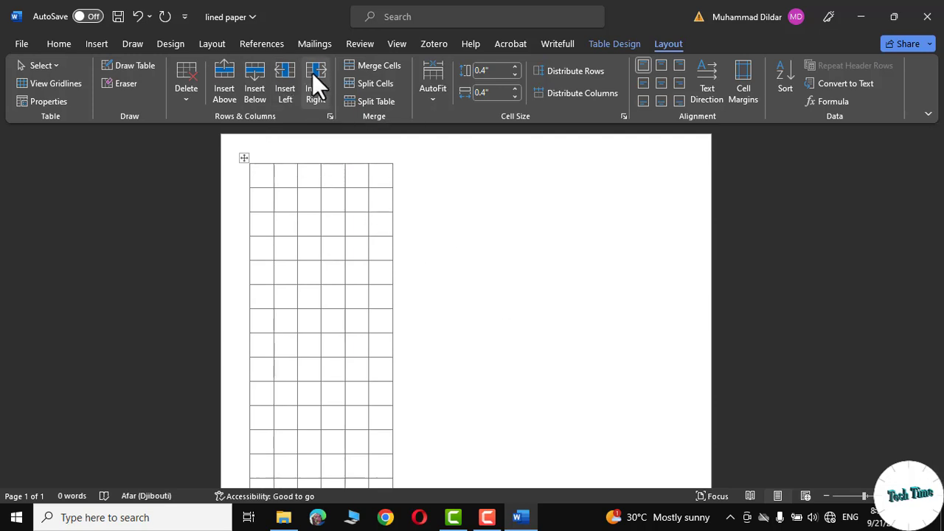
Add two batches of columns so the grid nearly fills the page width
left_click(316, 74)
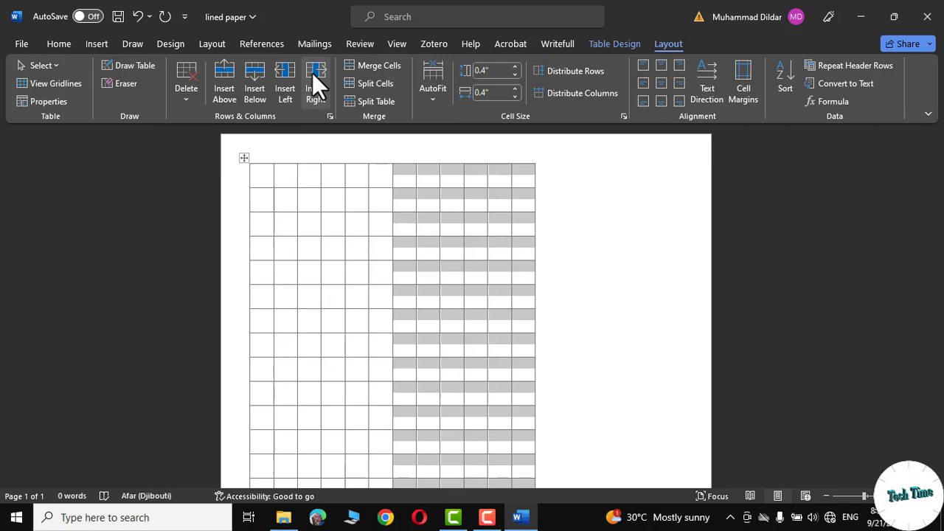
left_click(315, 77)
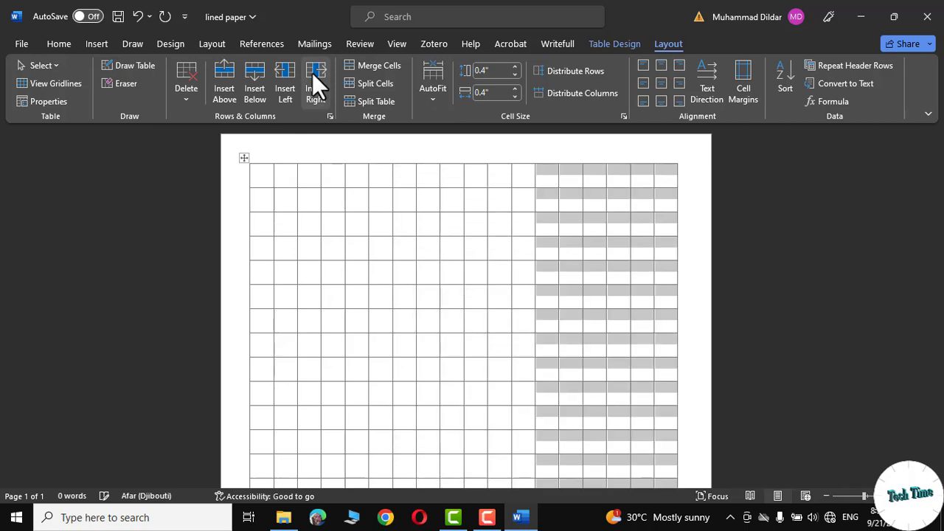
mouse_move(401, 286)
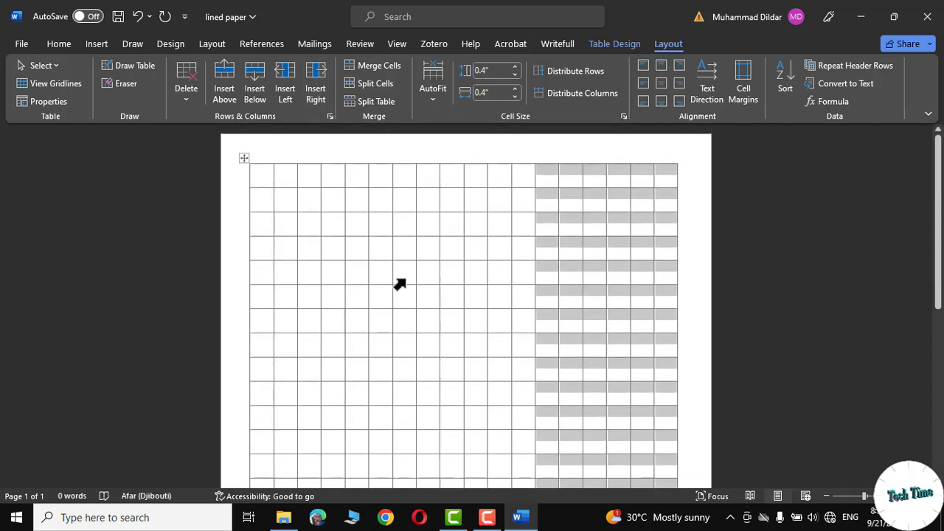
mouse_move(243, 163)
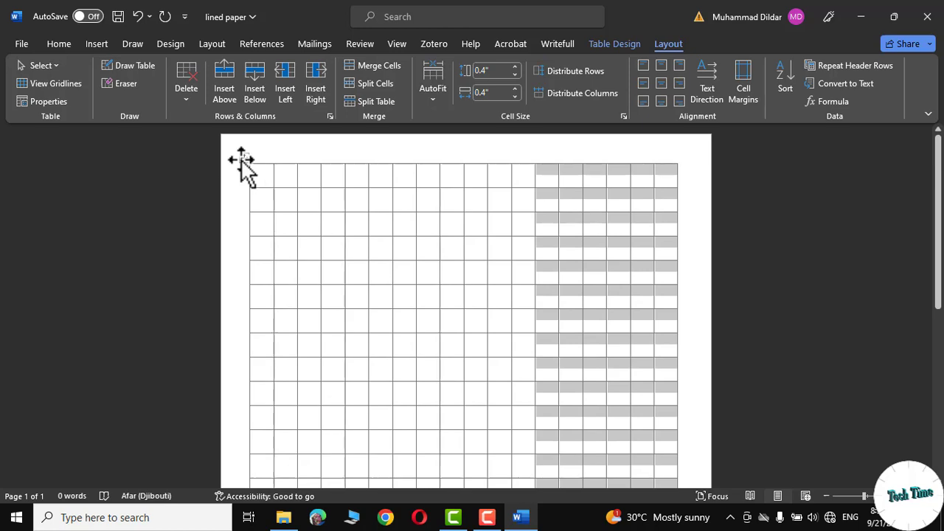
Select the whole table and begin modifying its Table Grid style
left_click(242, 161)
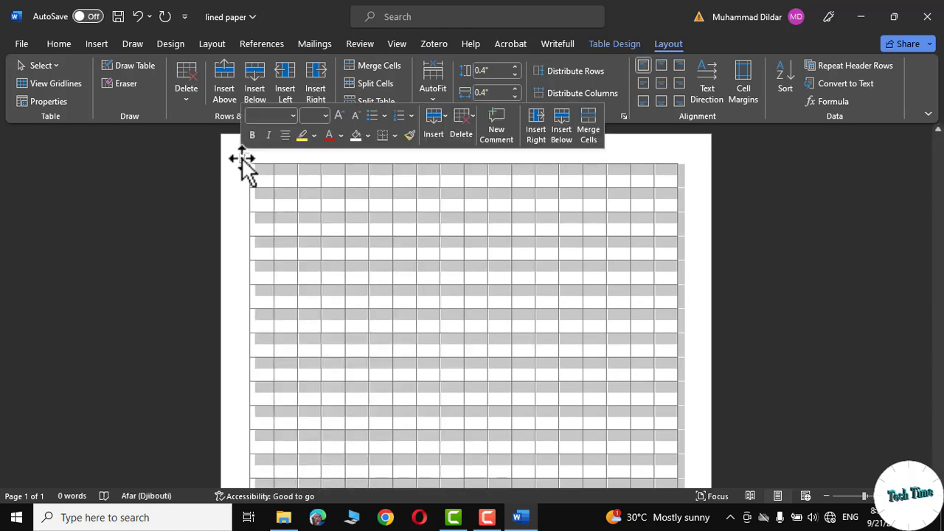
left_click(614, 45)
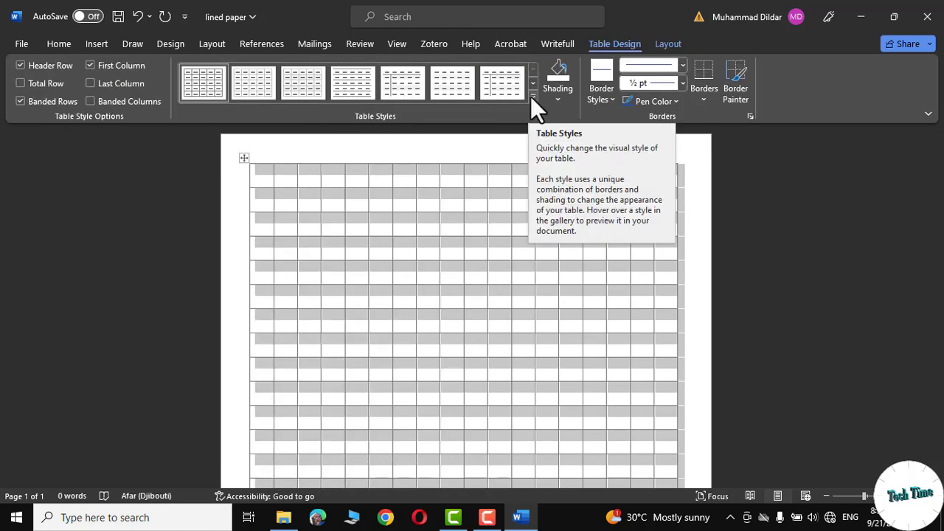
left_click(533, 100)
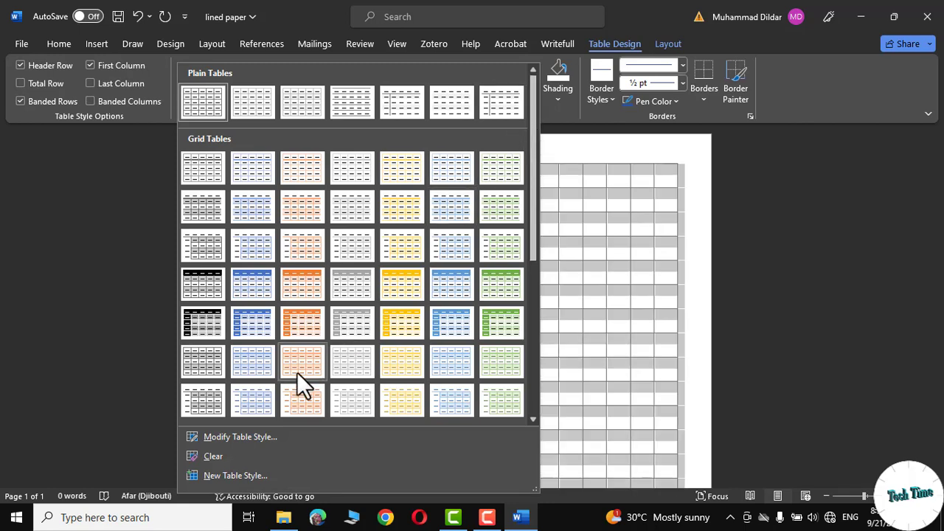
left_click(239, 436)
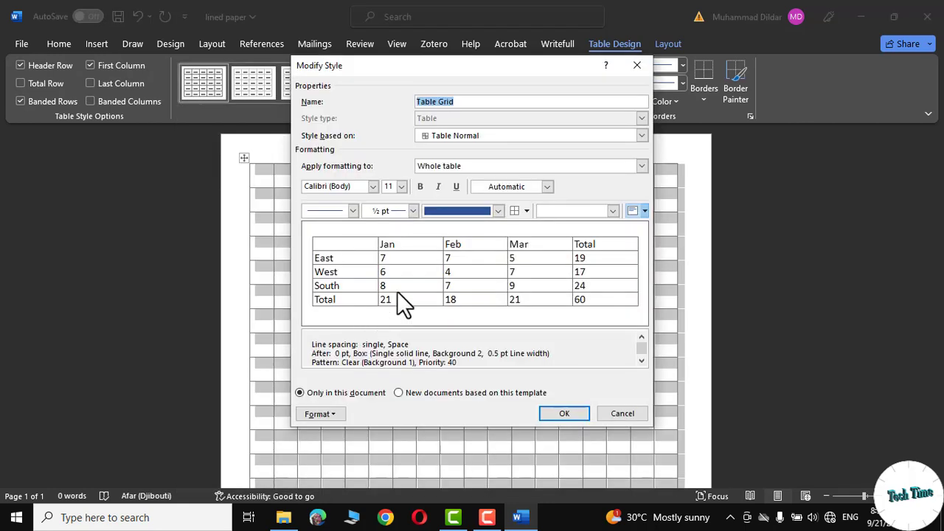
mouse_move(549, 263)
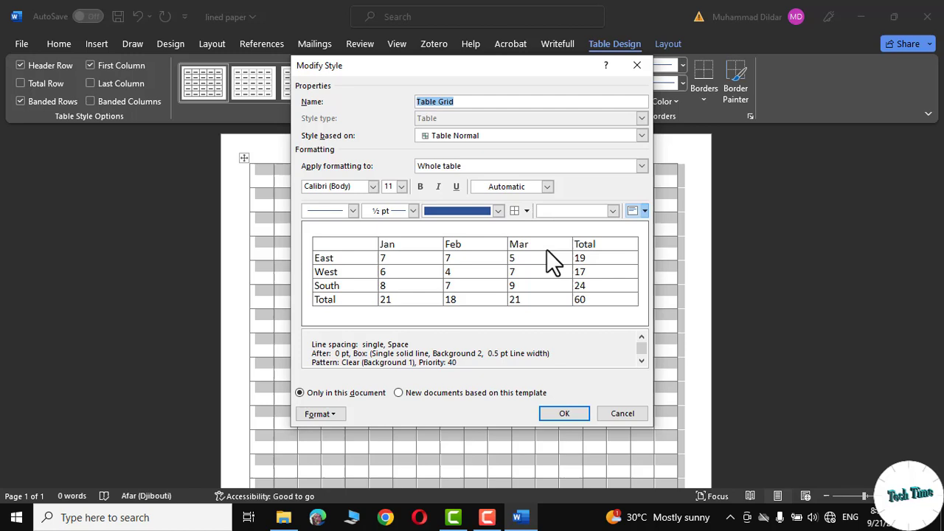
mouse_move(413, 221)
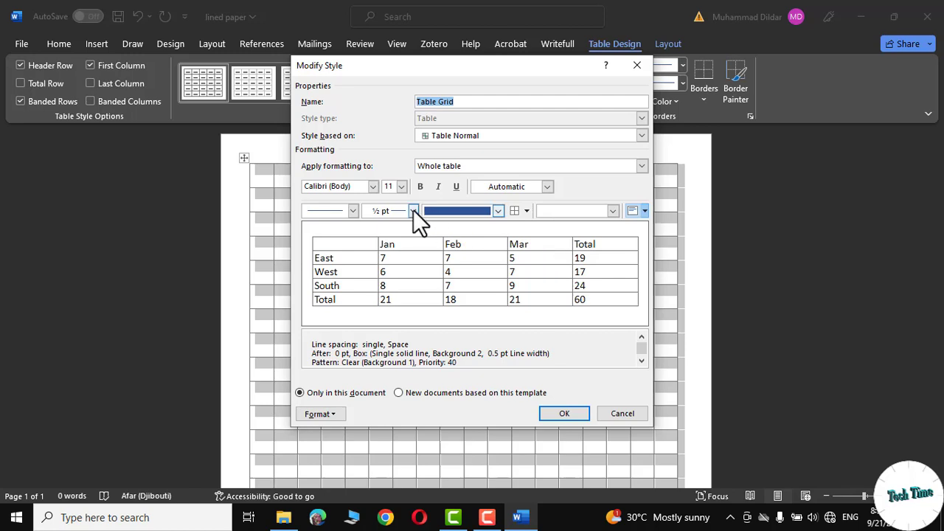
Keep the ½ pt border width and set the border colour to Black, Text 1, Lighter 35%
left_click(413, 211)
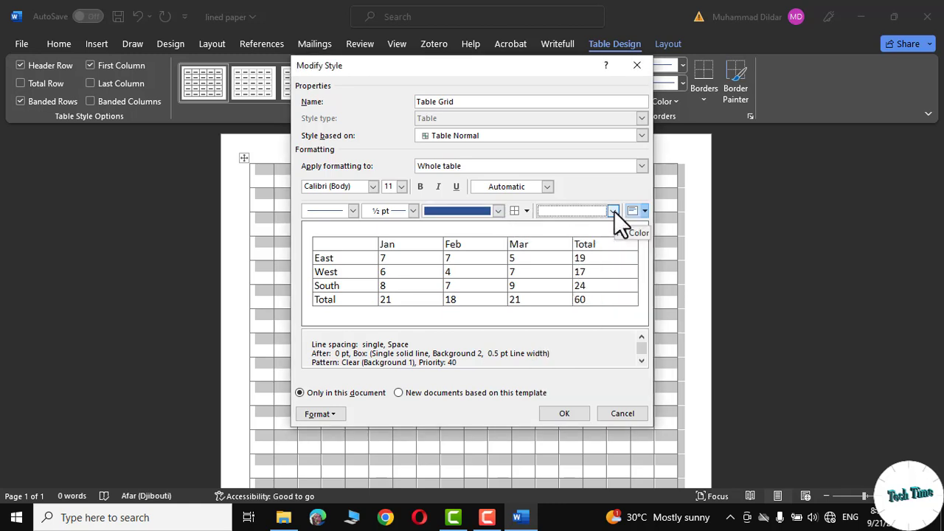
mouse_move(513, 224)
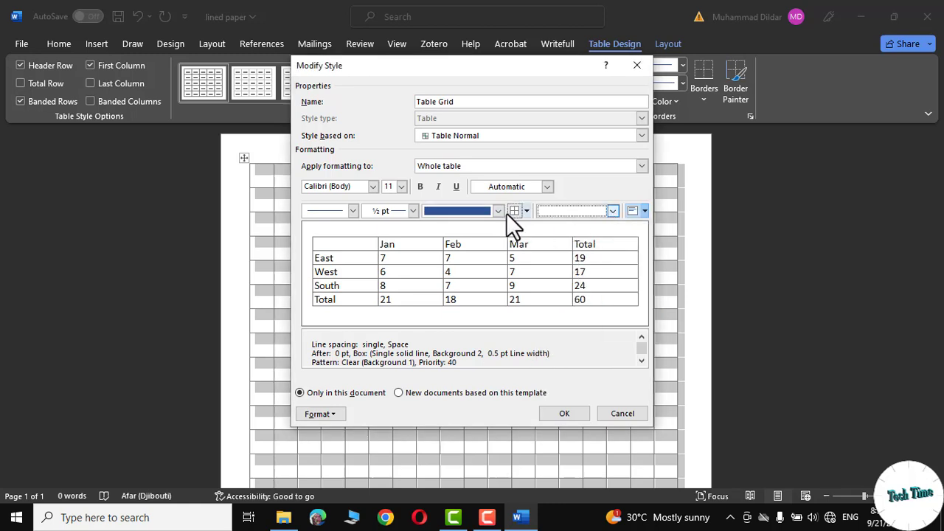
left_click(499, 209)
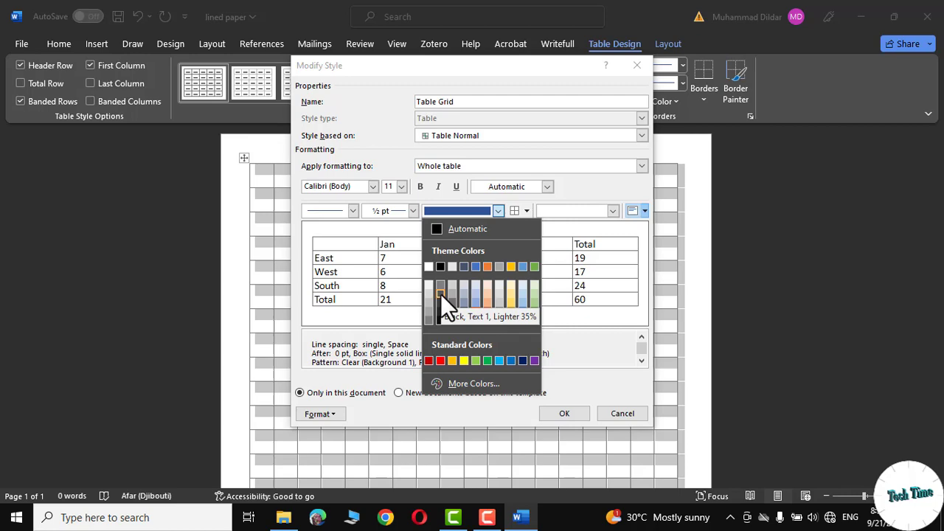
left_click(439, 292)
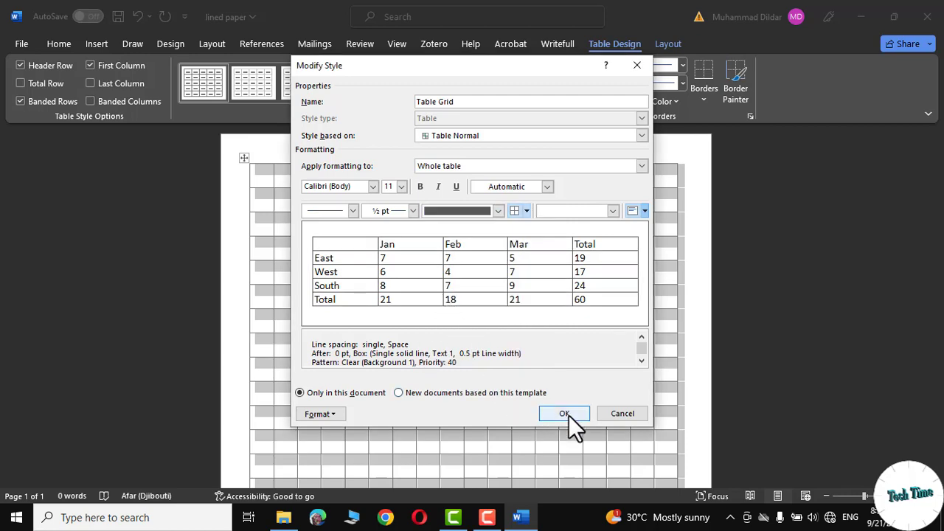
Confirm the grey style and shrink the cells to 0.2-inch squares
left_click(563, 413)
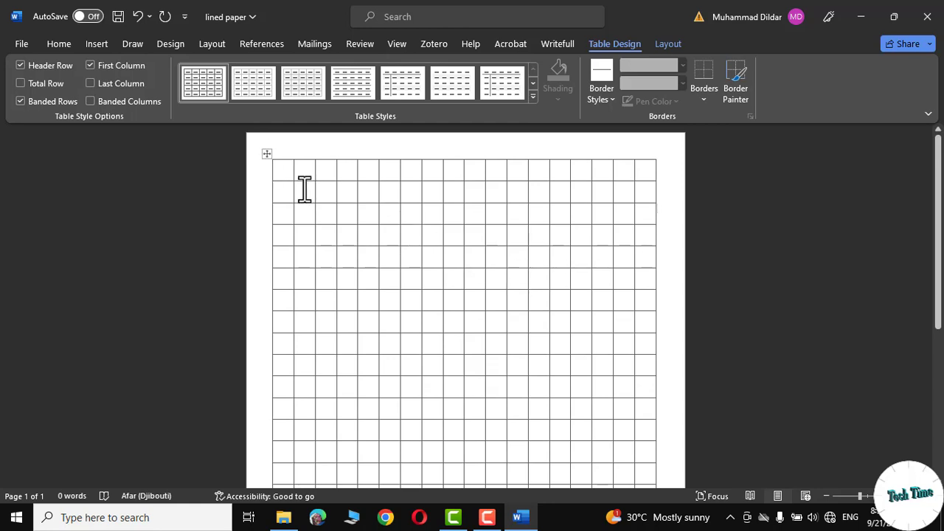
mouse_move(267, 155)
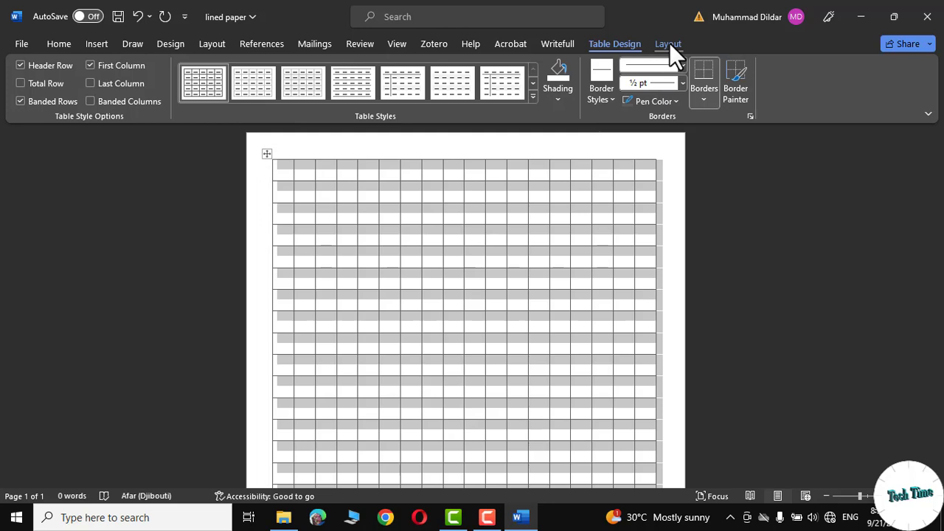
left_click(667, 44)
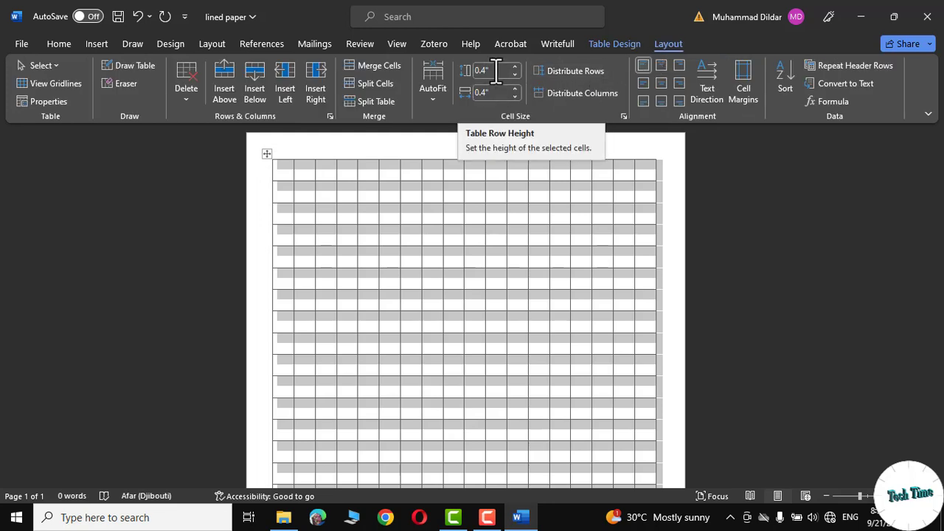
left_click(515, 74)
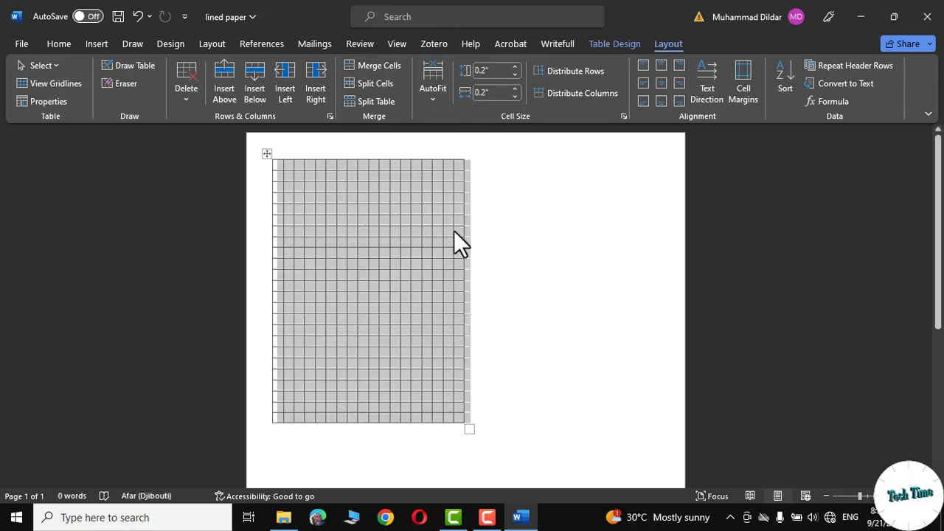
Add more rows and columns so the 0.2-inch grid fills the page
left_click(253, 82)
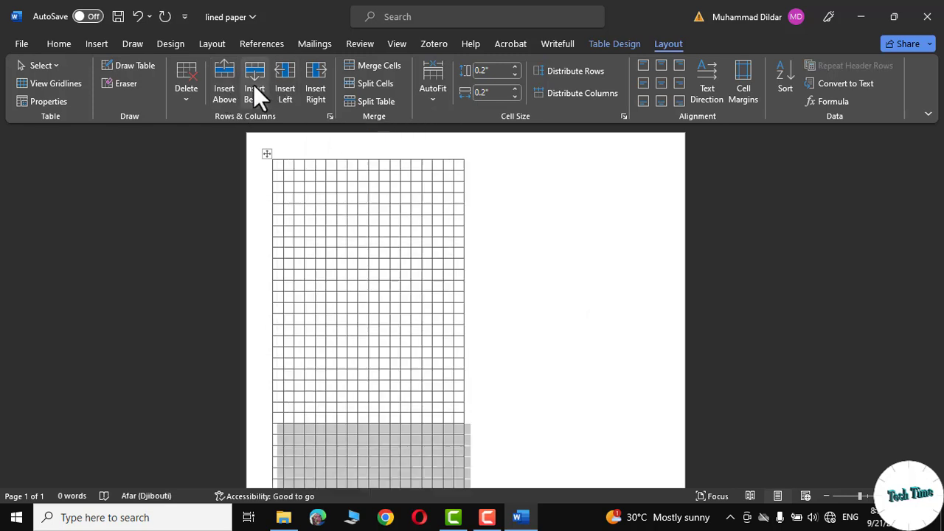
mouse_move(315, 81)
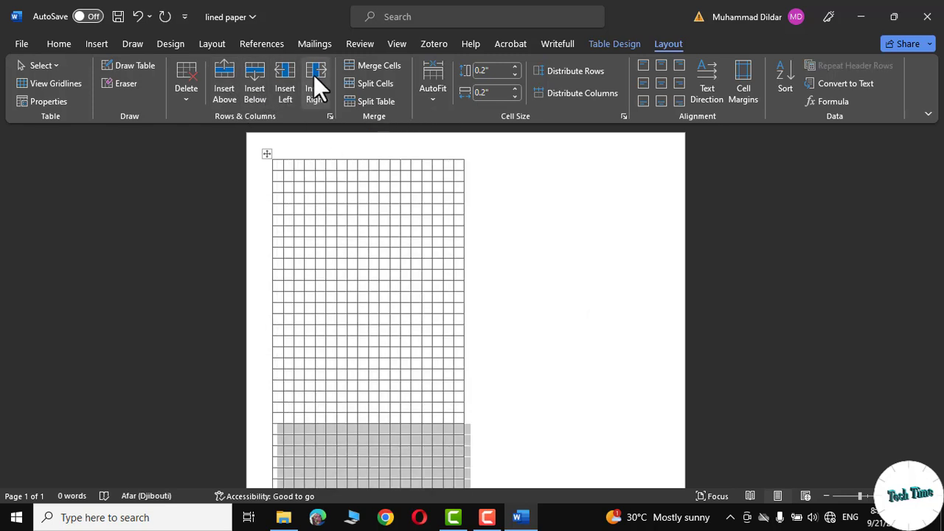
left_click(315, 83)
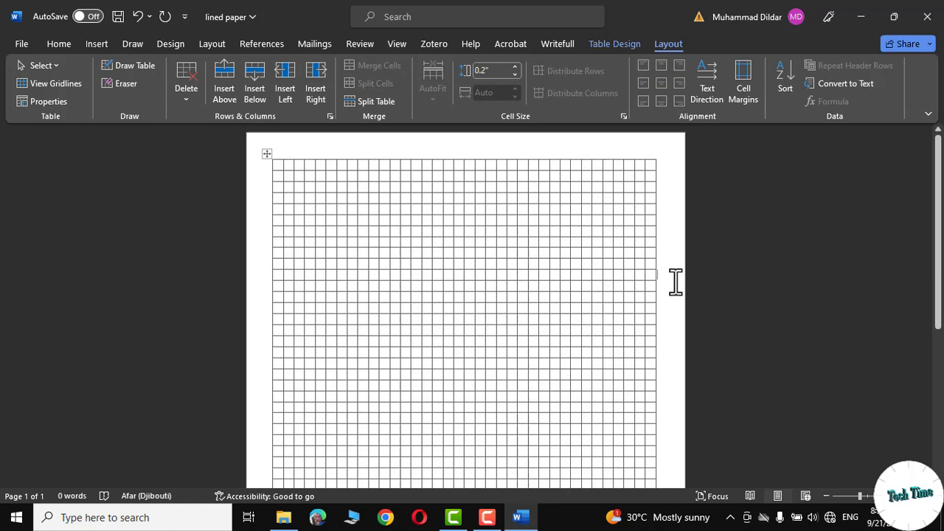
mouse_move(29, 51)
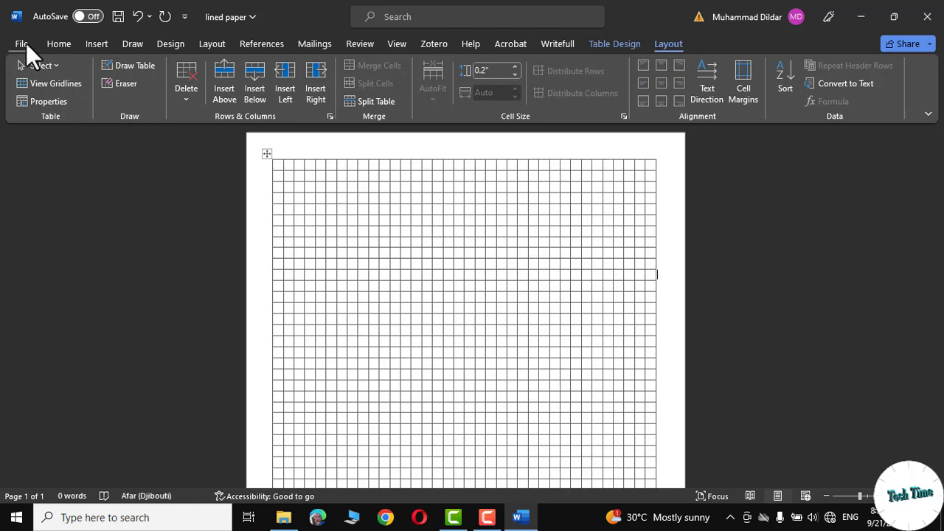
Save the grid as the Adobe PDF 'lined paper' in the tutorial folder
left_click(20, 44)
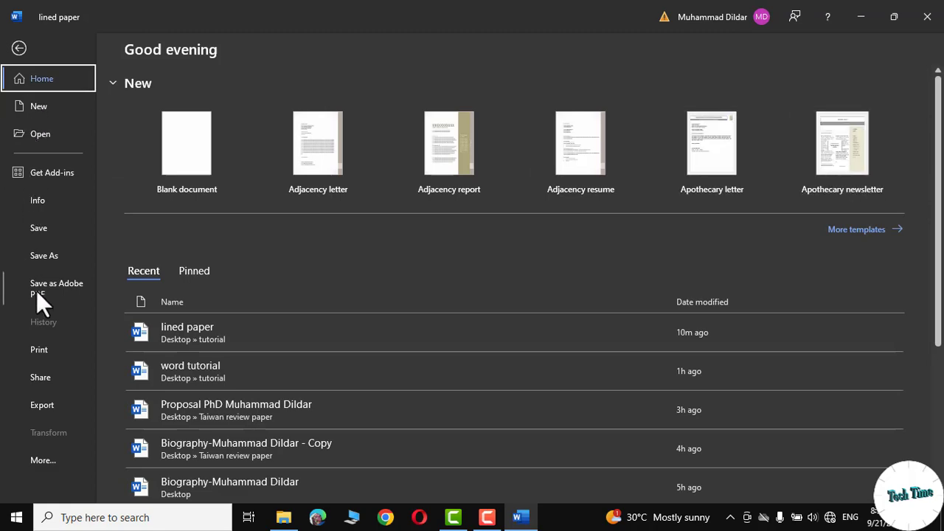
left_click(56, 288)
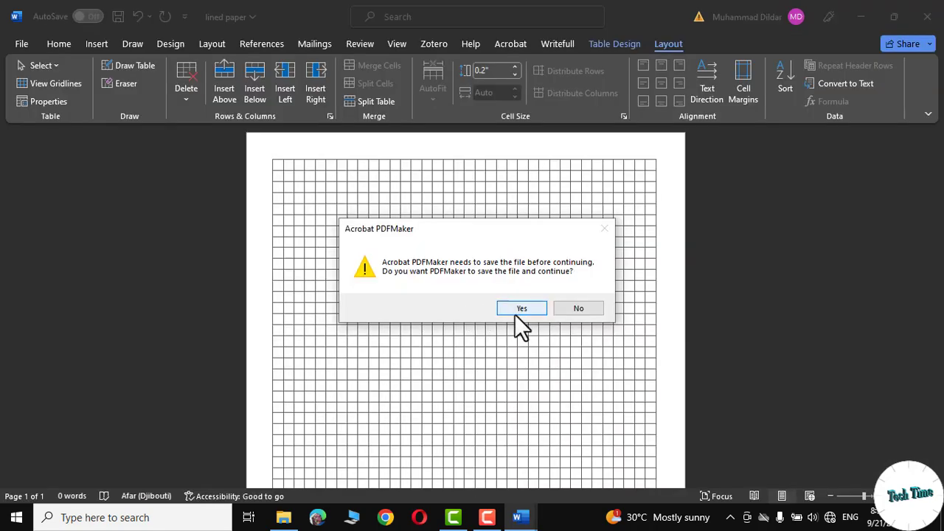
left_click(522, 308)
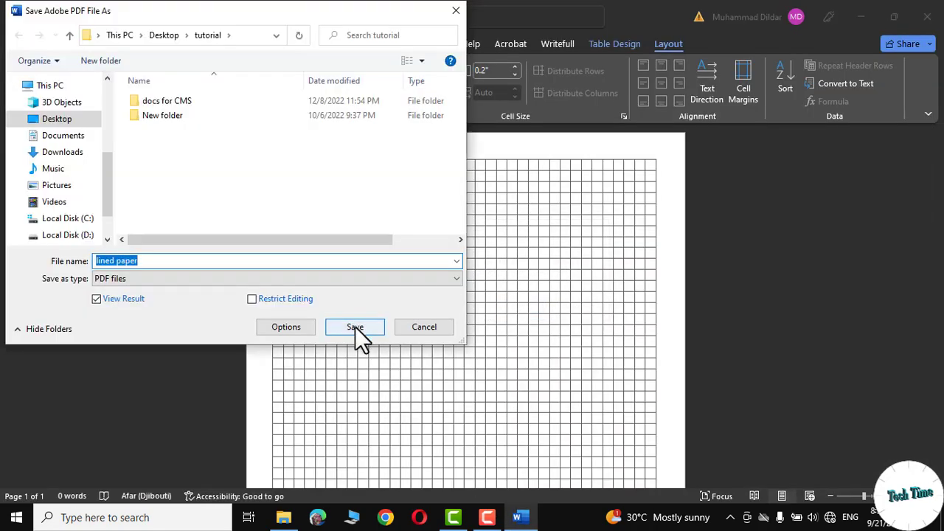
left_click(354, 328)
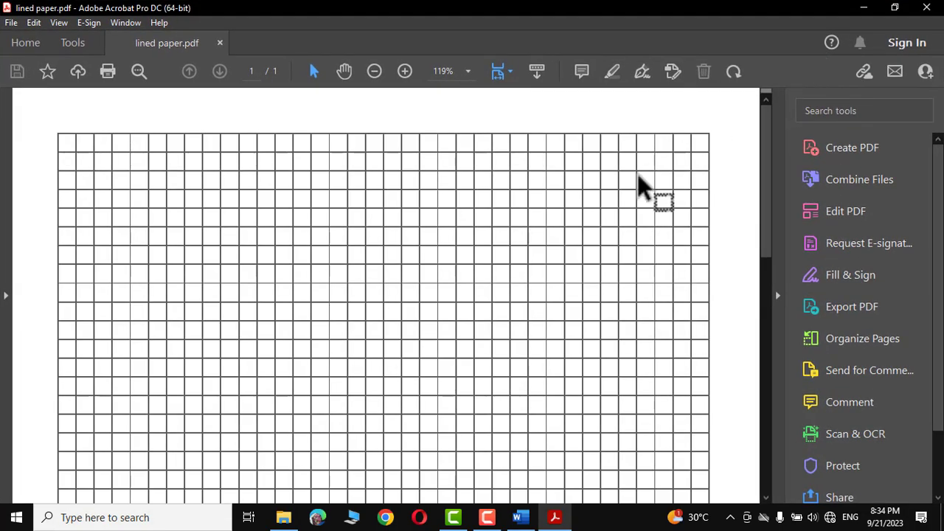
left_click(404, 71)
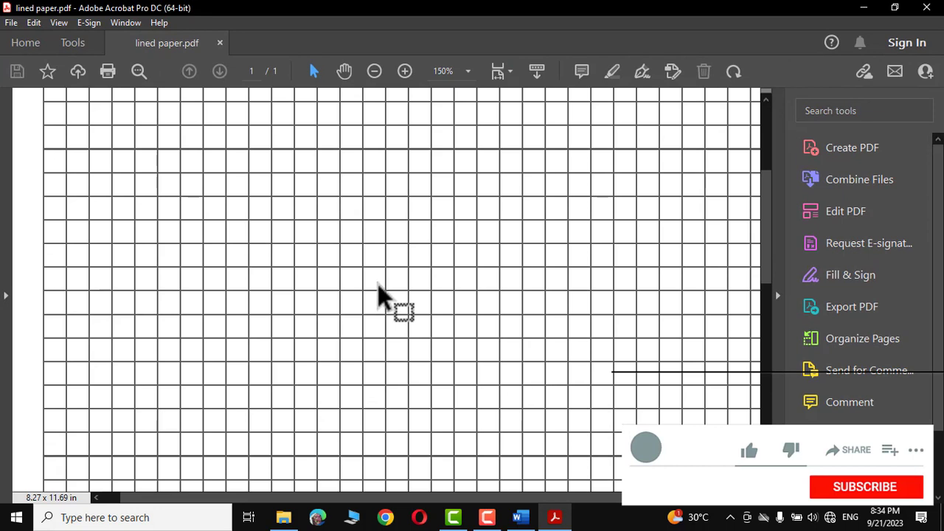
mouse_move(369, 324)
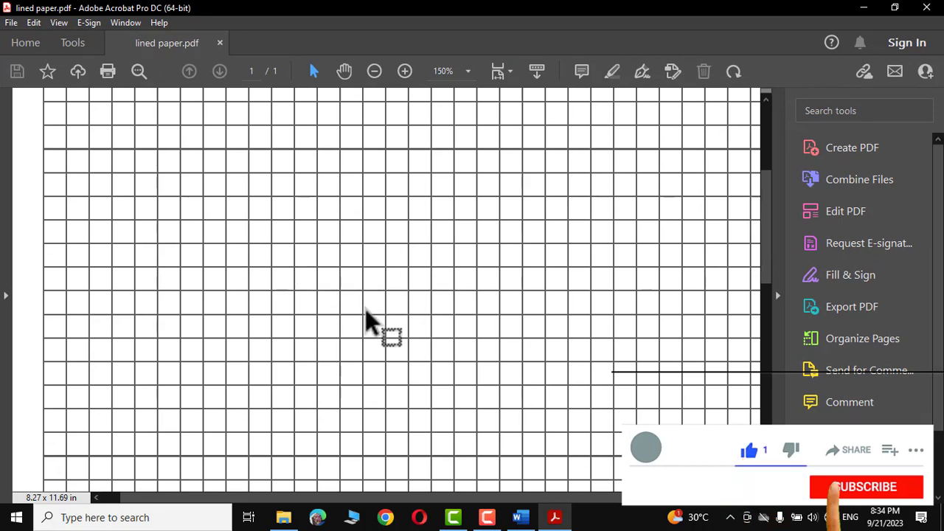
left_click(866, 487)
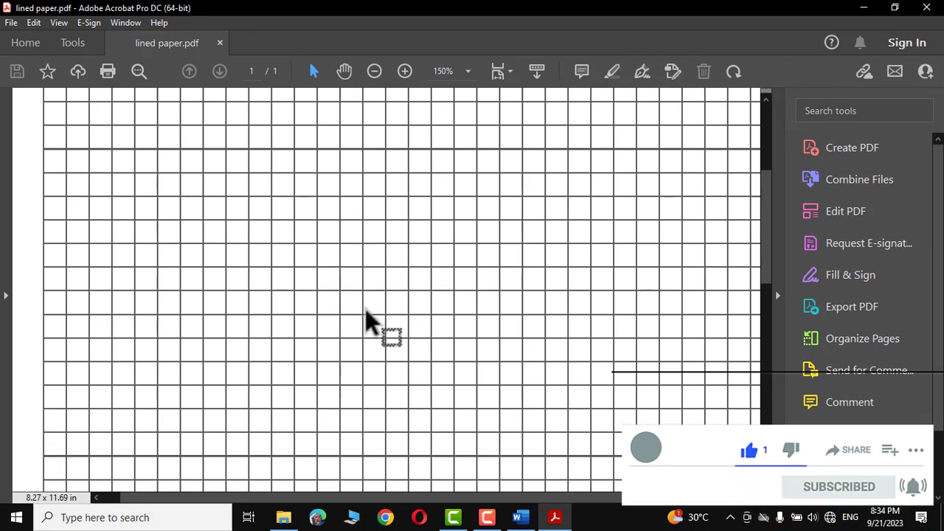